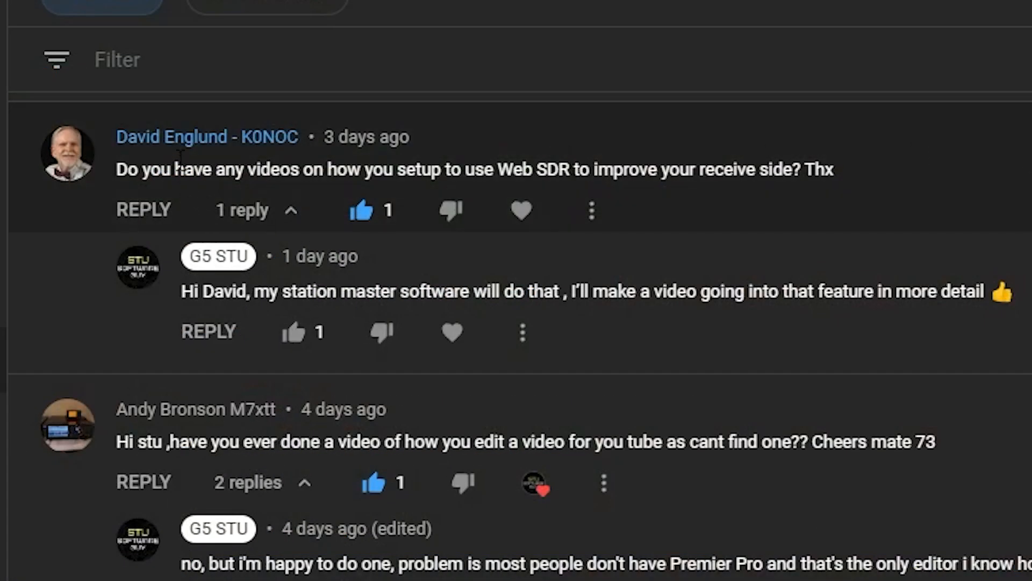
mouse_move(289, 171)
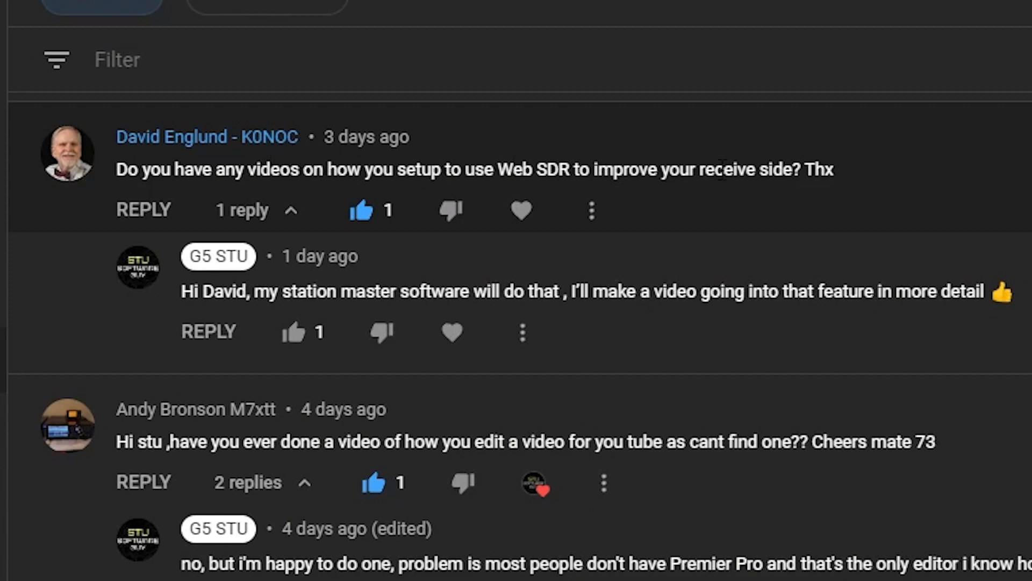
mouse_move(289, 172)
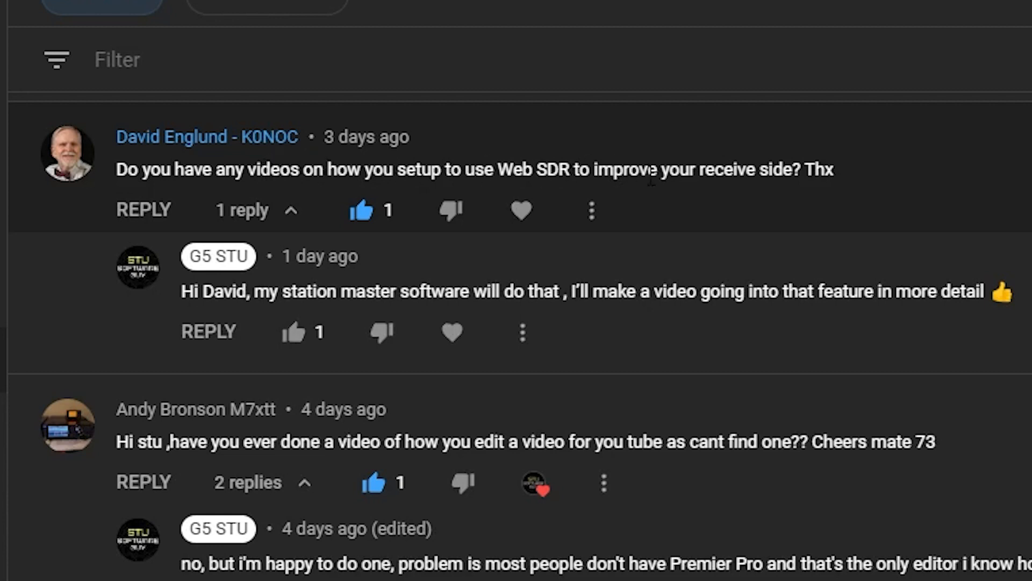
mouse_move(692, 216)
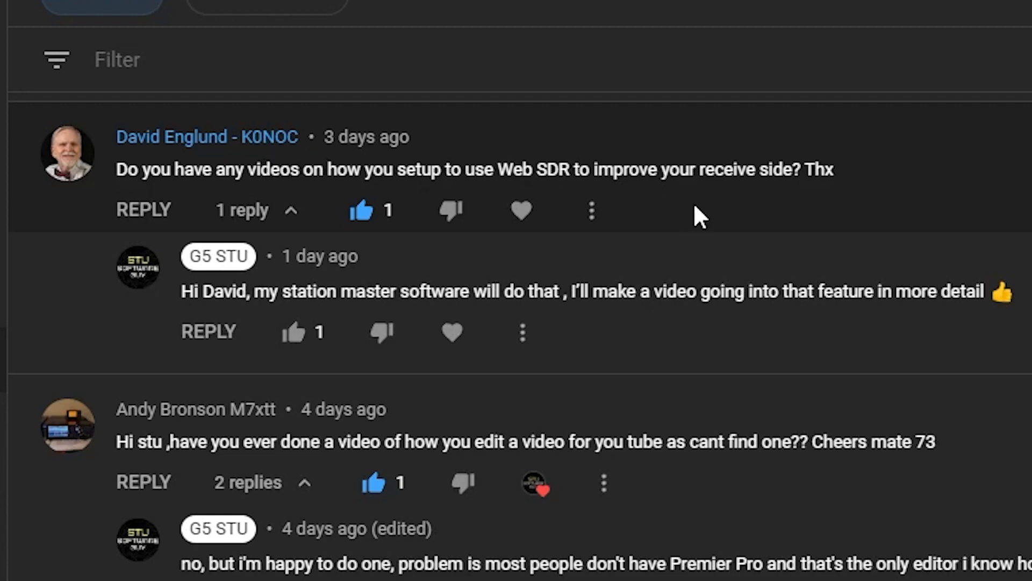
mouse_move(811, 205)
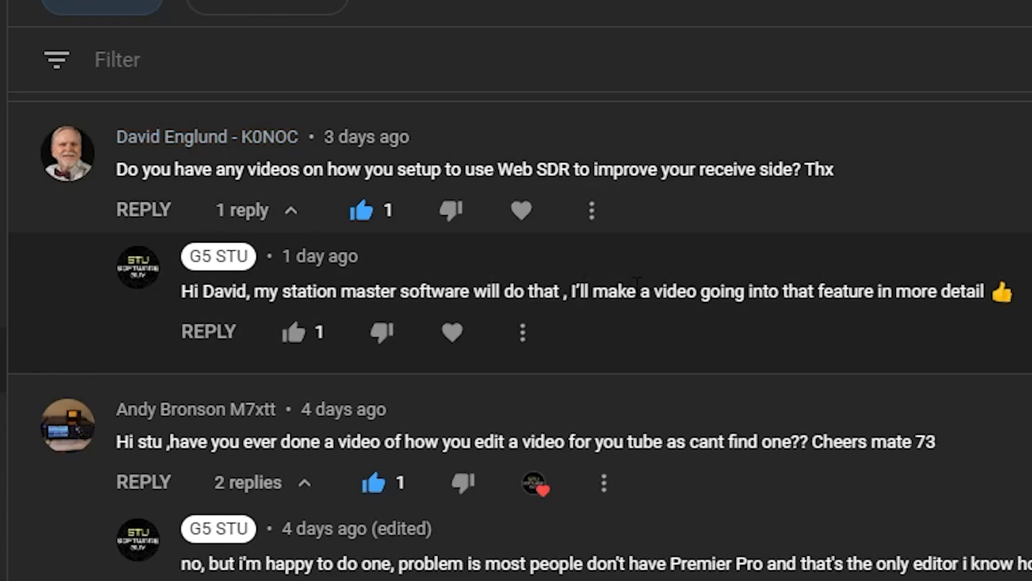
mouse_move(658, 295)
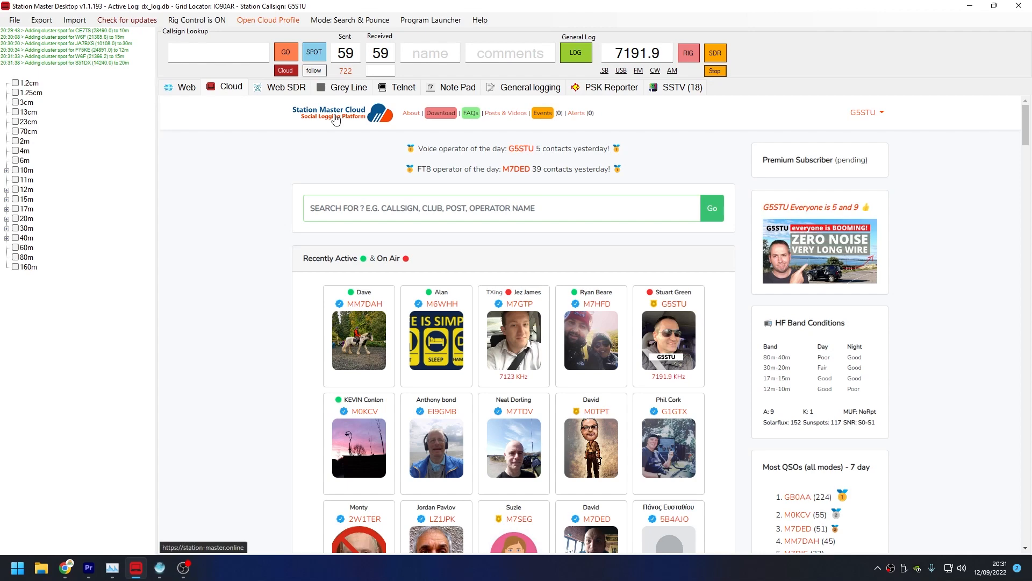
mouse_move(286, 242)
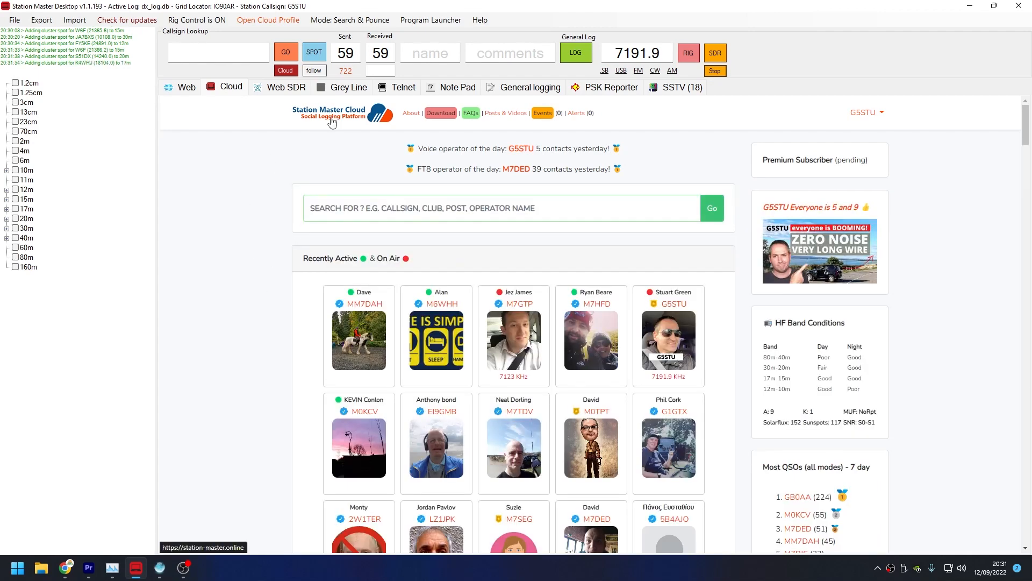
mouse_move(354, 113)
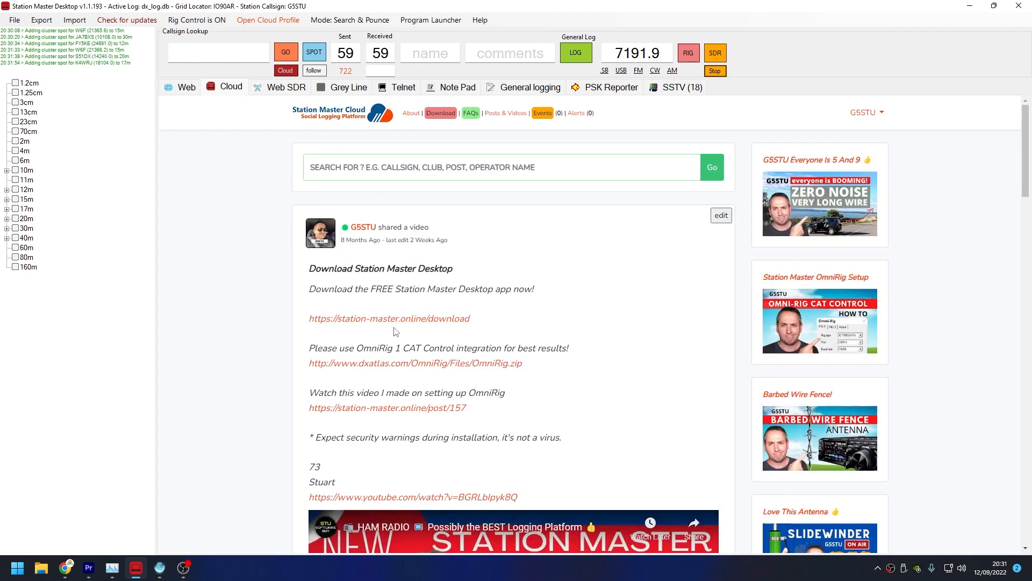
mouse_move(419, 283)
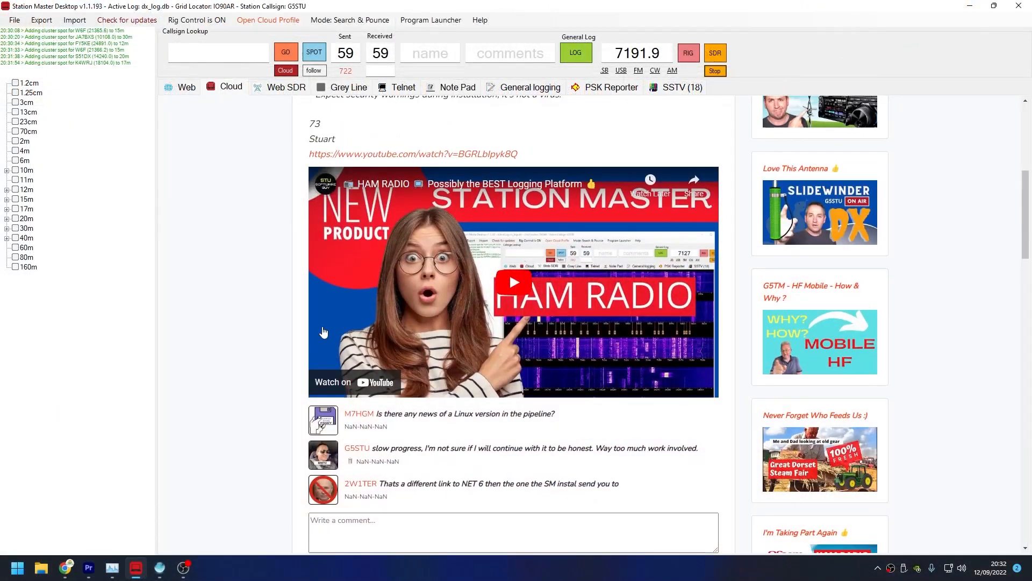
mouse_move(388, 317)
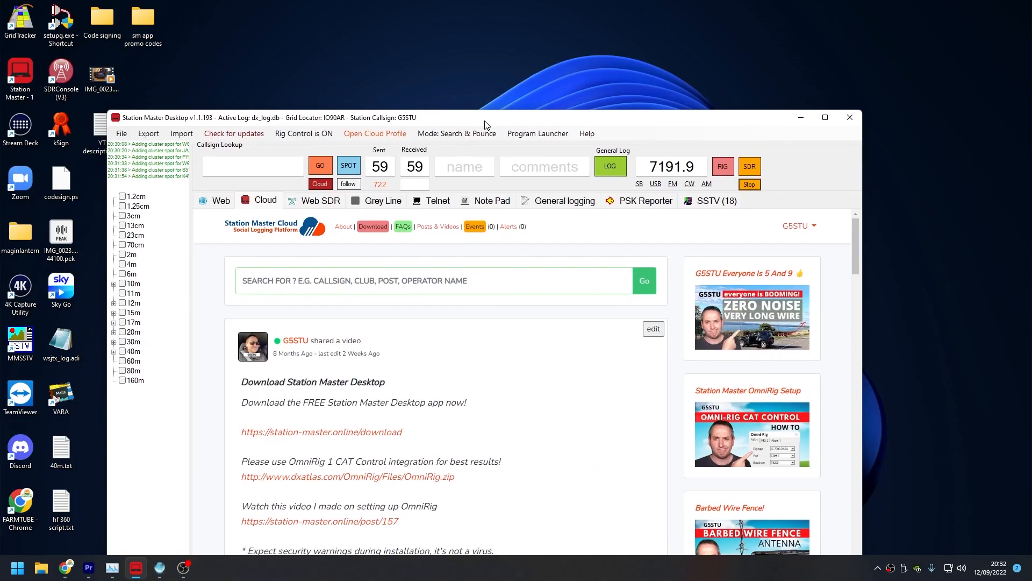
Maximize Station Master Desktop and open File > Settings.
left_click(826, 118)
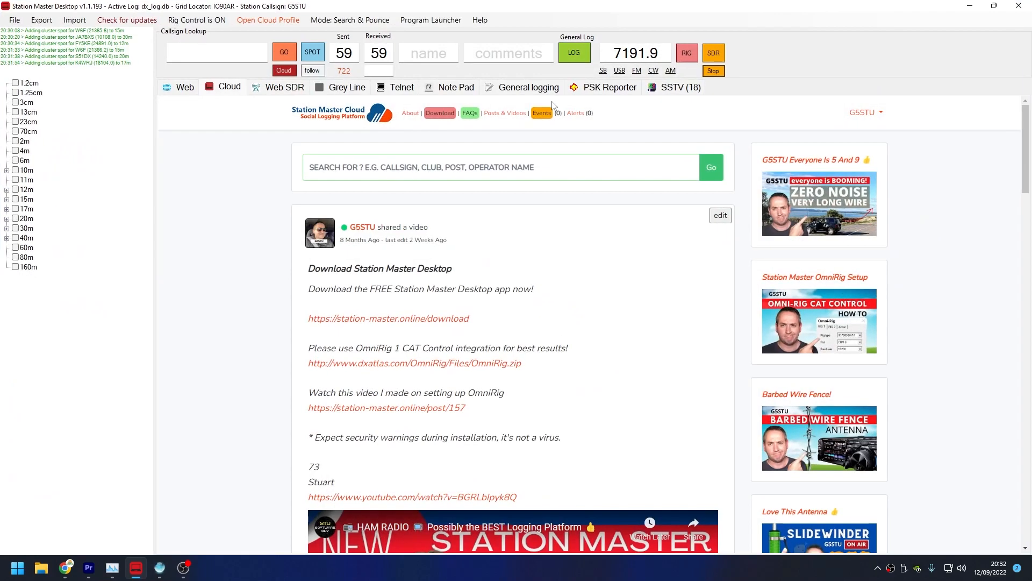
mouse_move(214, 97)
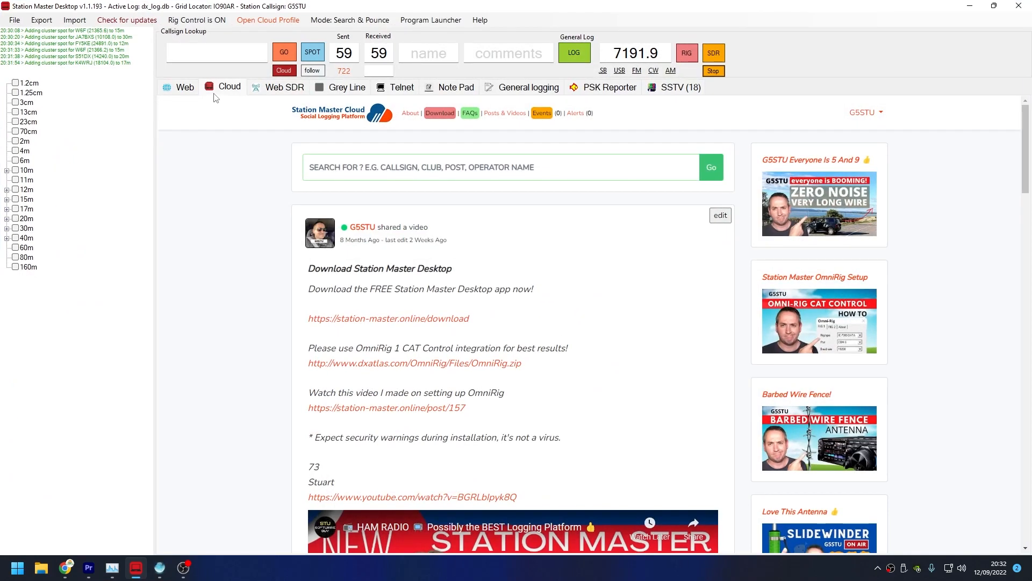
left_click(12, 20)
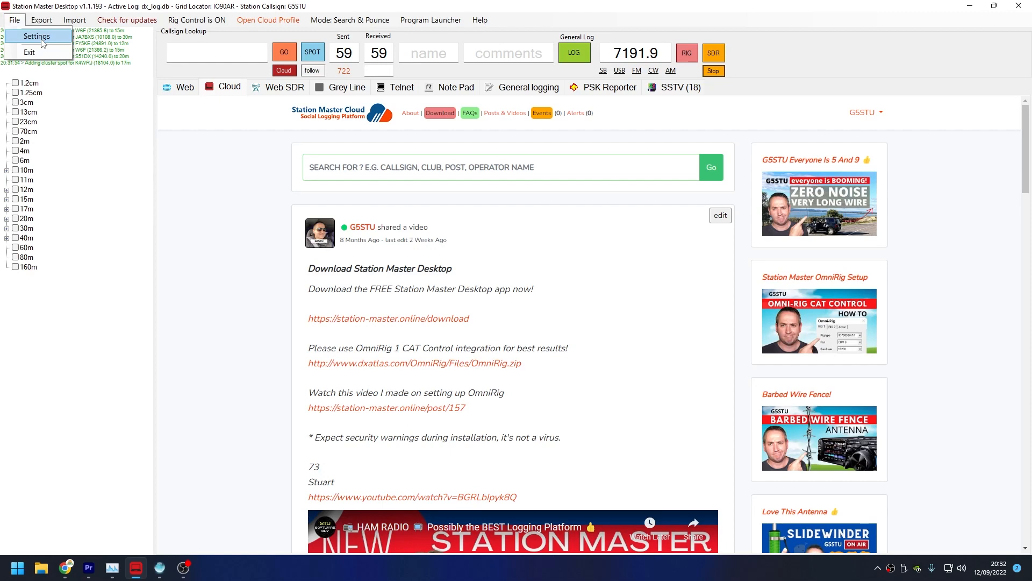
left_click(34, 36)
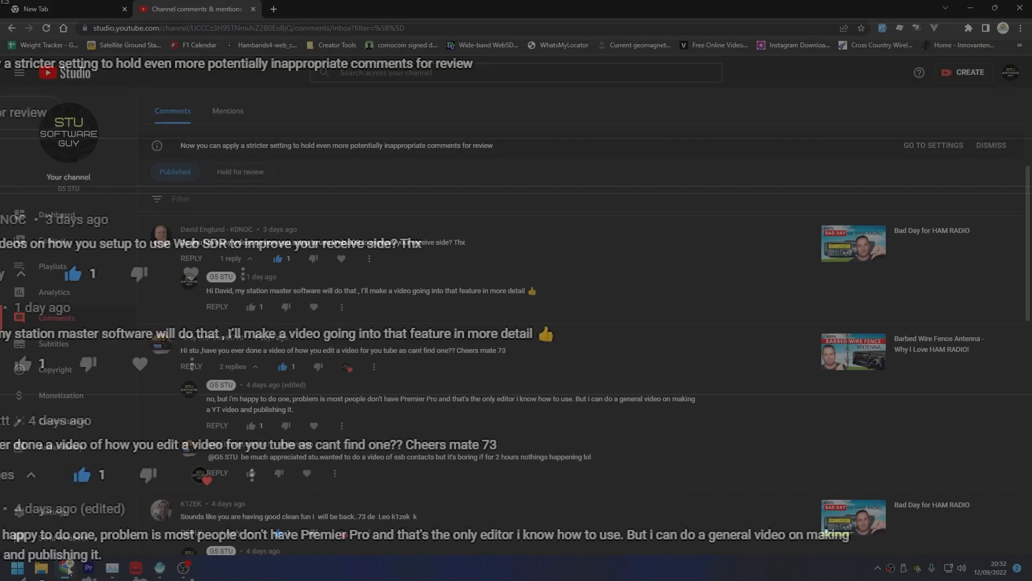
Load hackgreensdr.org:8901 and show the waterfalls for all bands.
type("http://hackgreensdr.org:8901/")
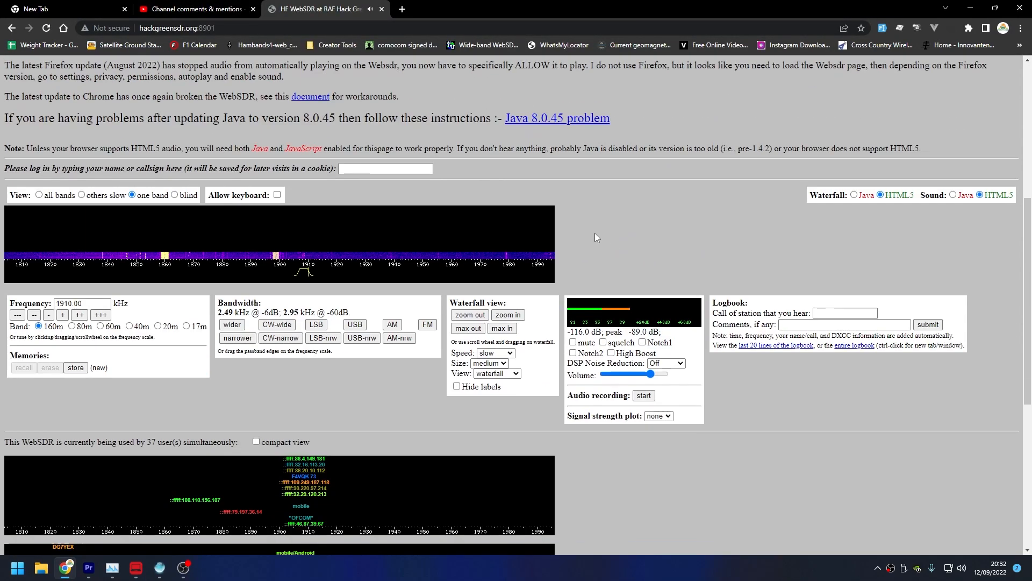
mouse_move(369, 278)
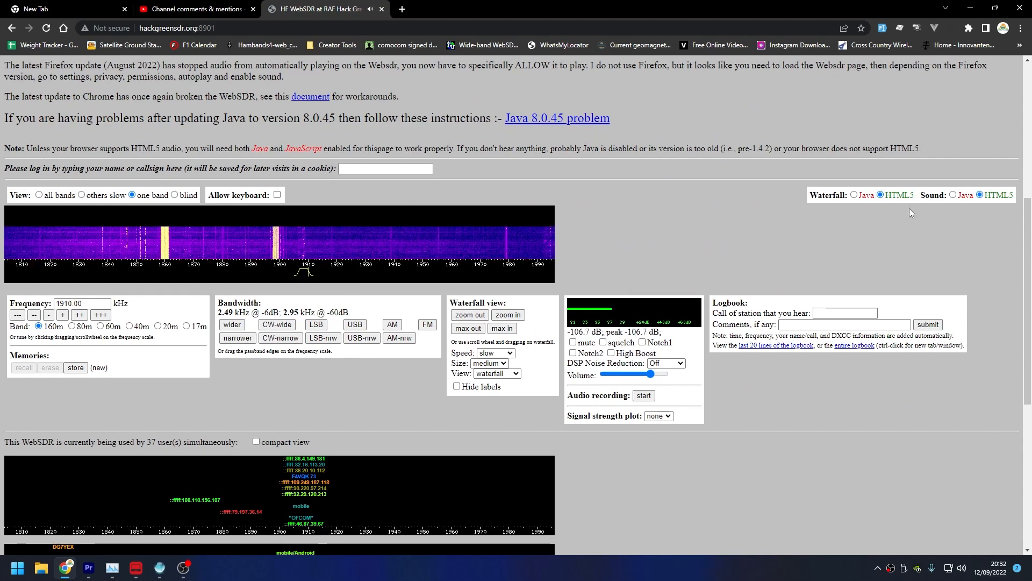
left_click(238, 277)
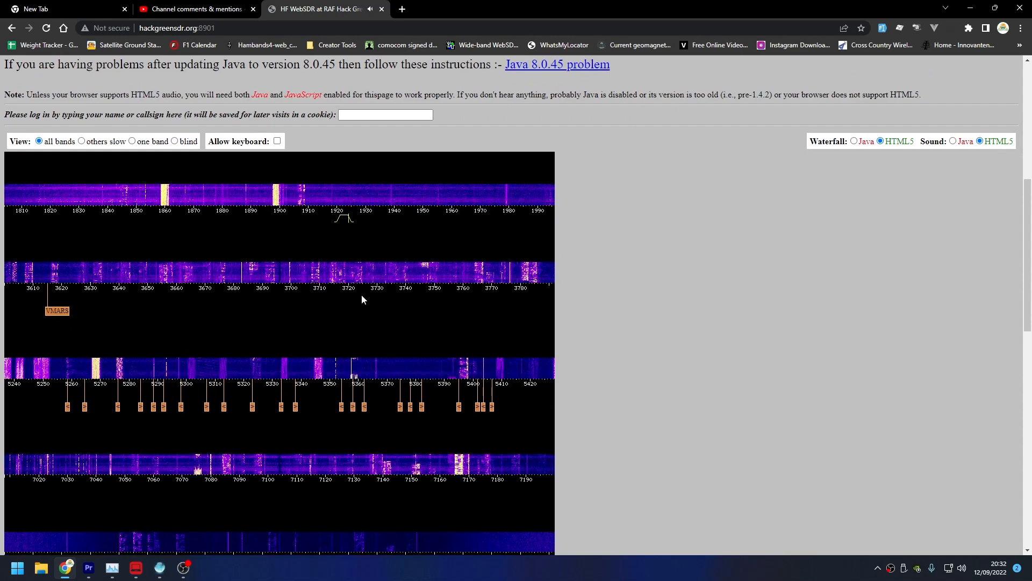
Tune the WebSDR receiver to about 7168 kHz on 40m.
scroll("down", 3)
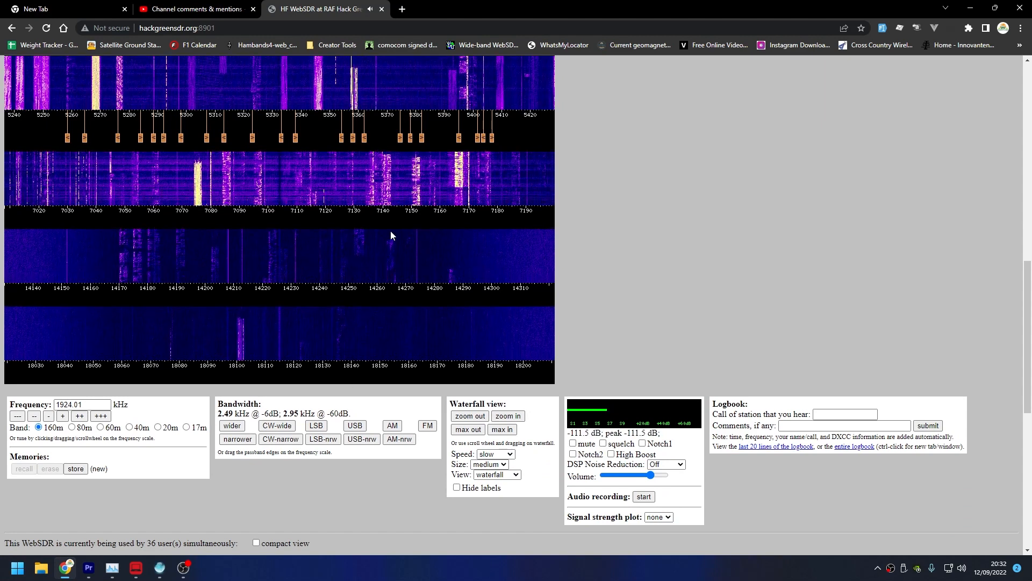
left_click(383, 218)
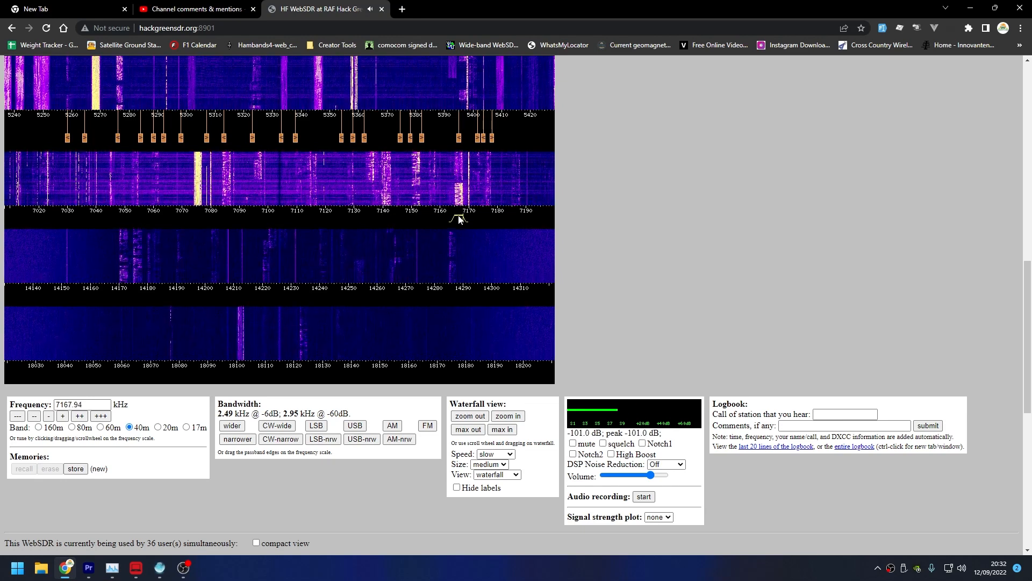
left_click(194, 9)
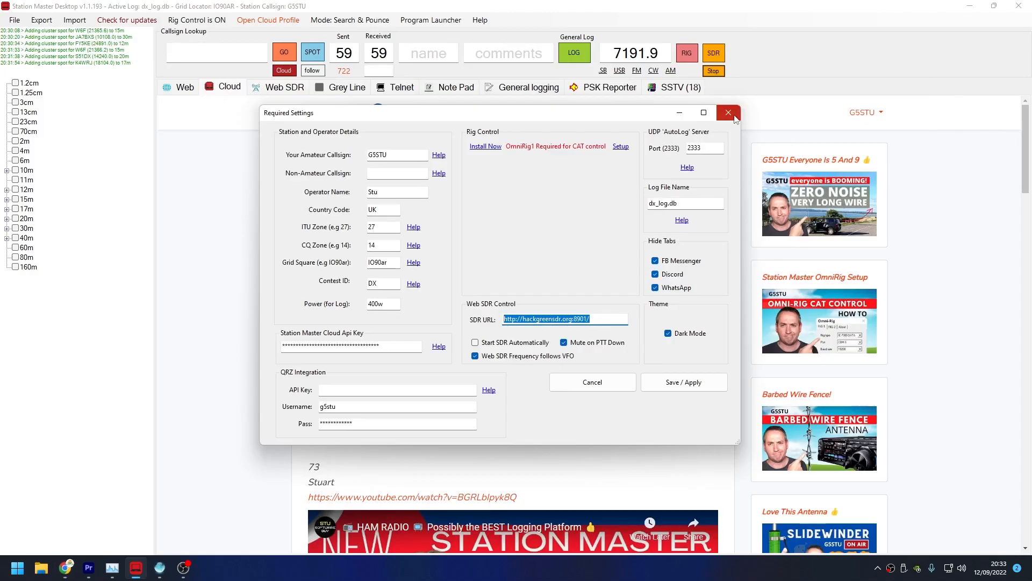
Close Required Settings without saving, switch to the Web SDR tab, and maximize.
left_click(728, 113)
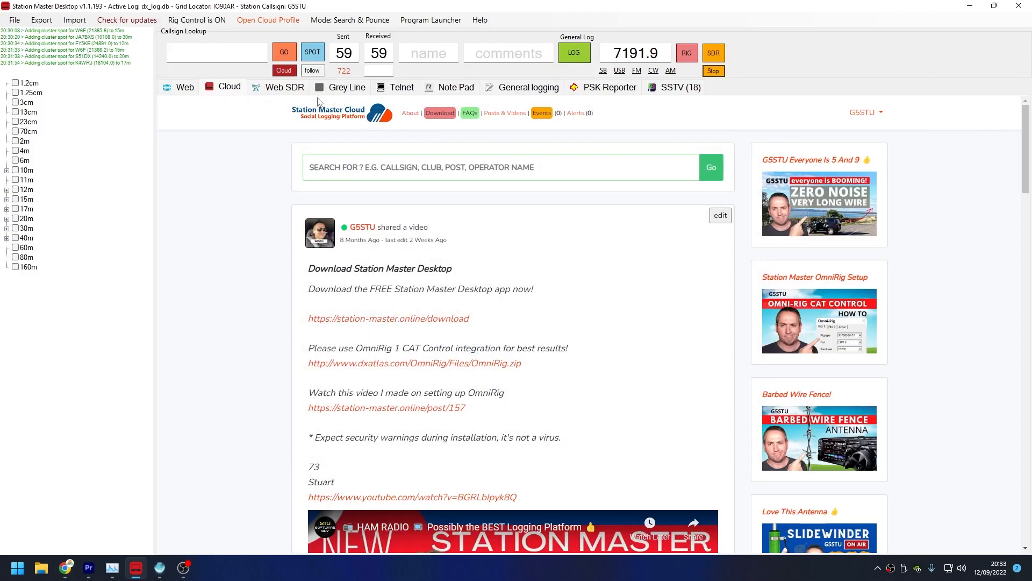
left_click(284, 86)
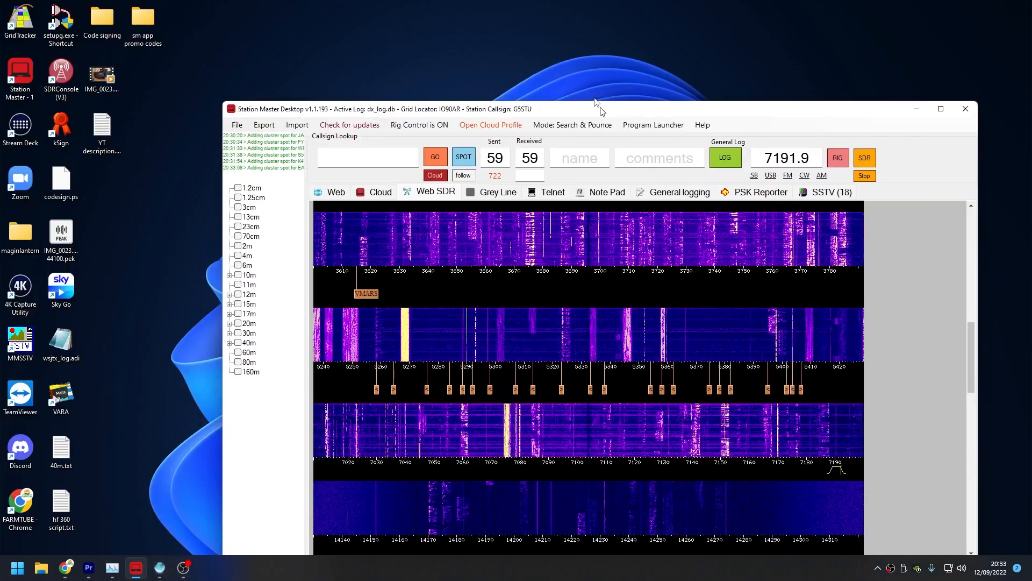
left_click(941, 108)
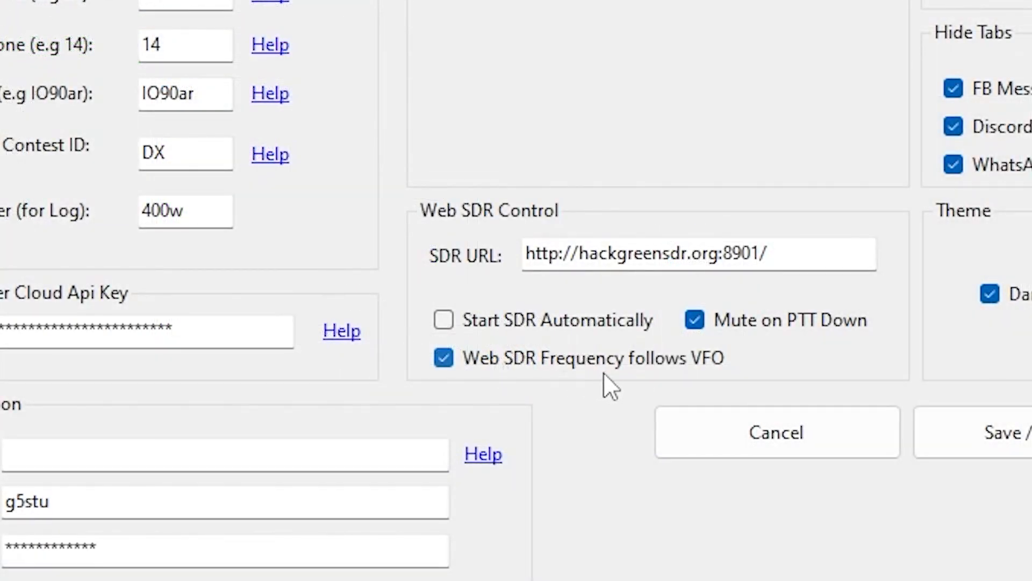
mouse_move(734, 387)
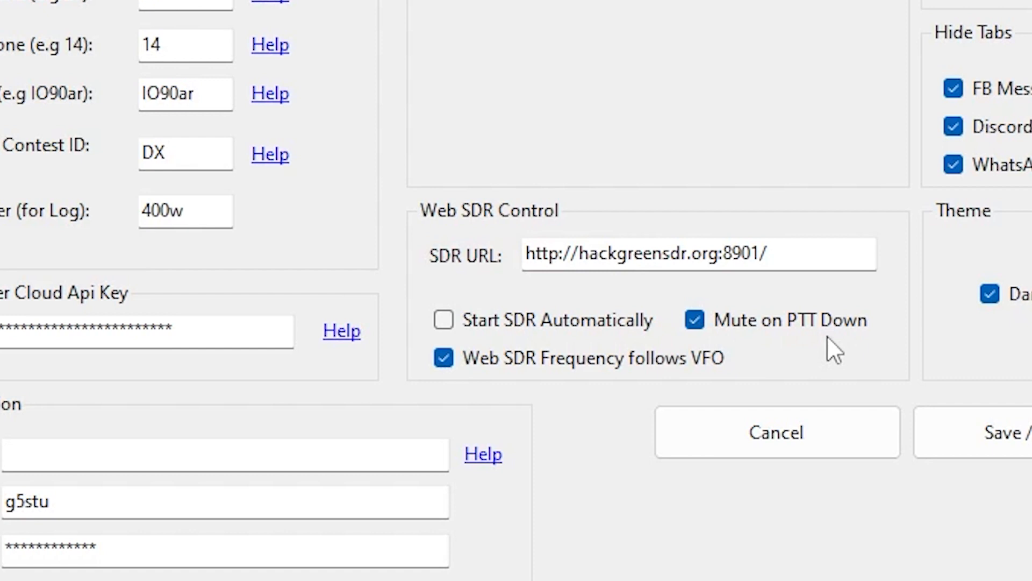
mouse_move(651, 334)
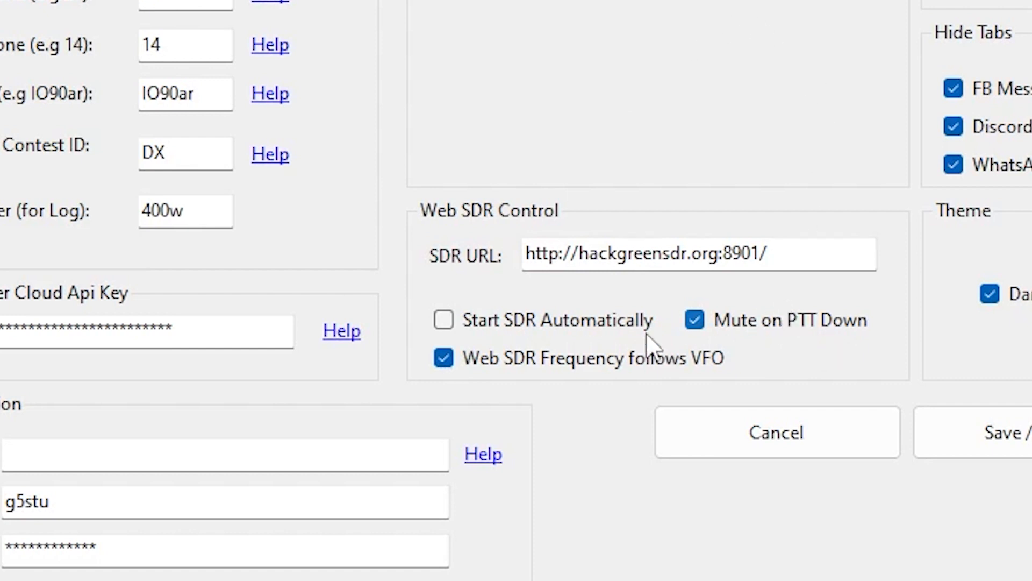
triple_click(643, 253)
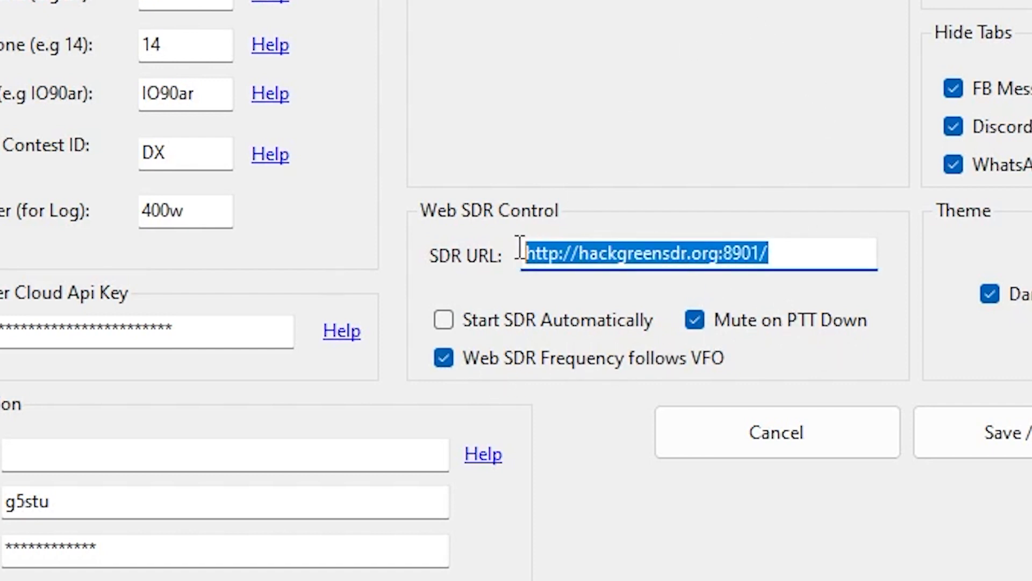
mouse_move(633, 7)
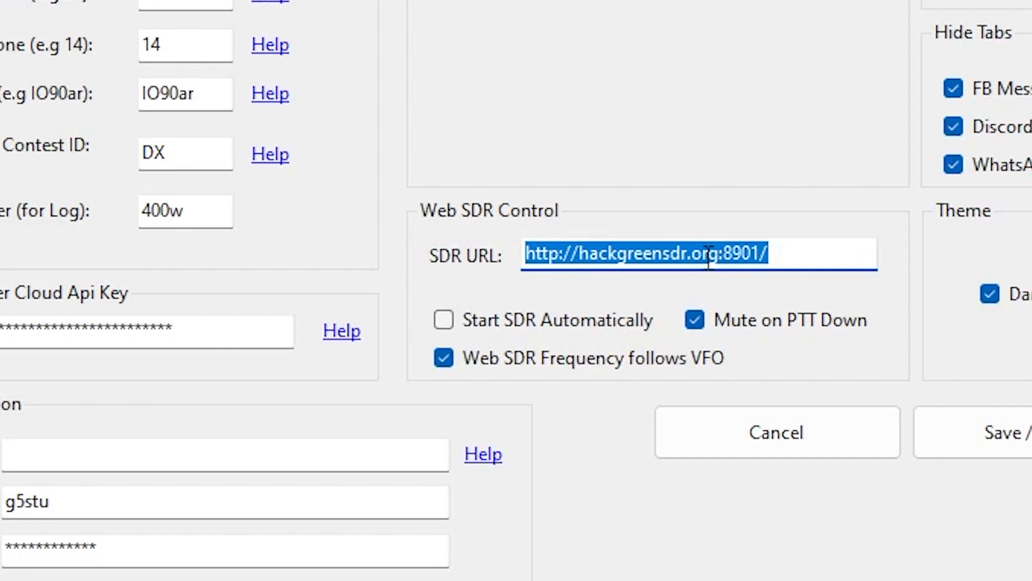
mouse_move(744, 240)
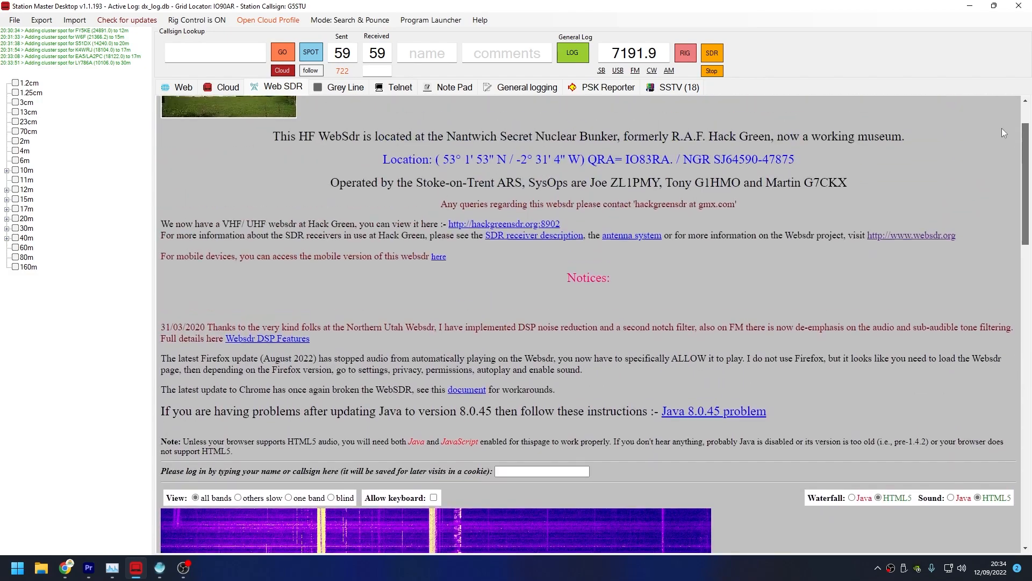
Scroll to the Hack Green waterfalls and edit the Frequency box to 7153 kHz.
scroll("down", 3)
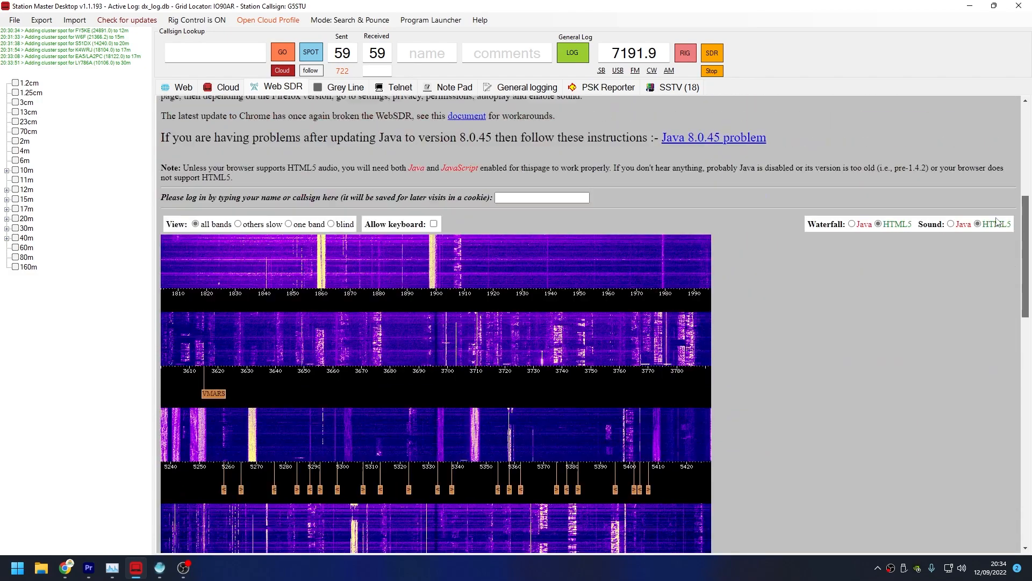
scroll("down", 3)
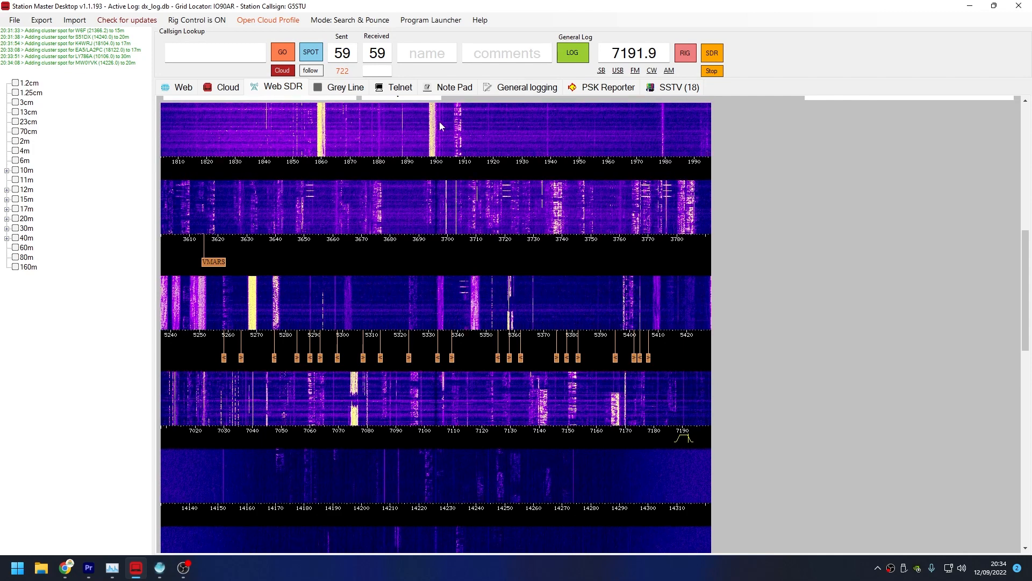
mouse_move(389, 132)
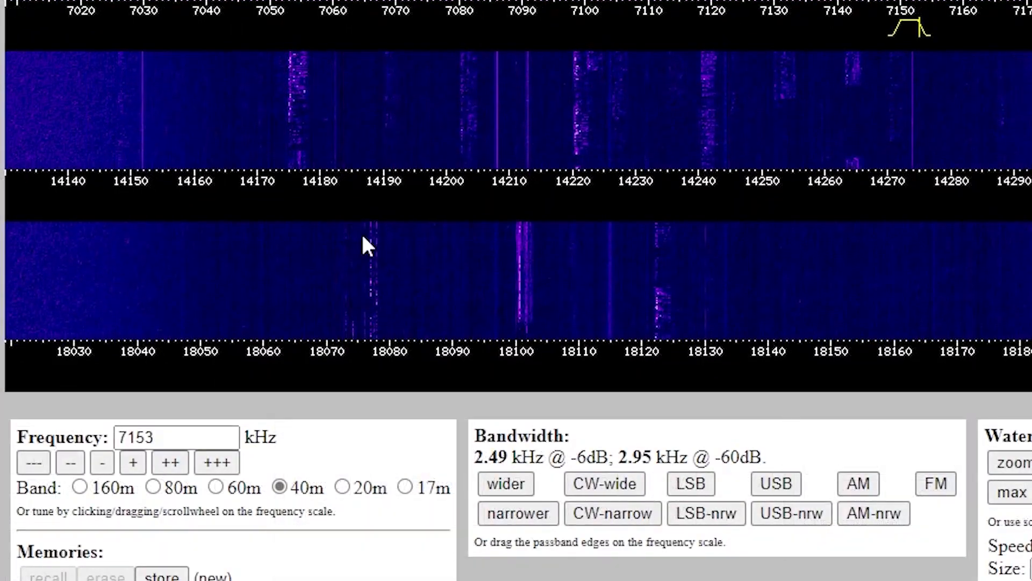
left_click(175, 437)
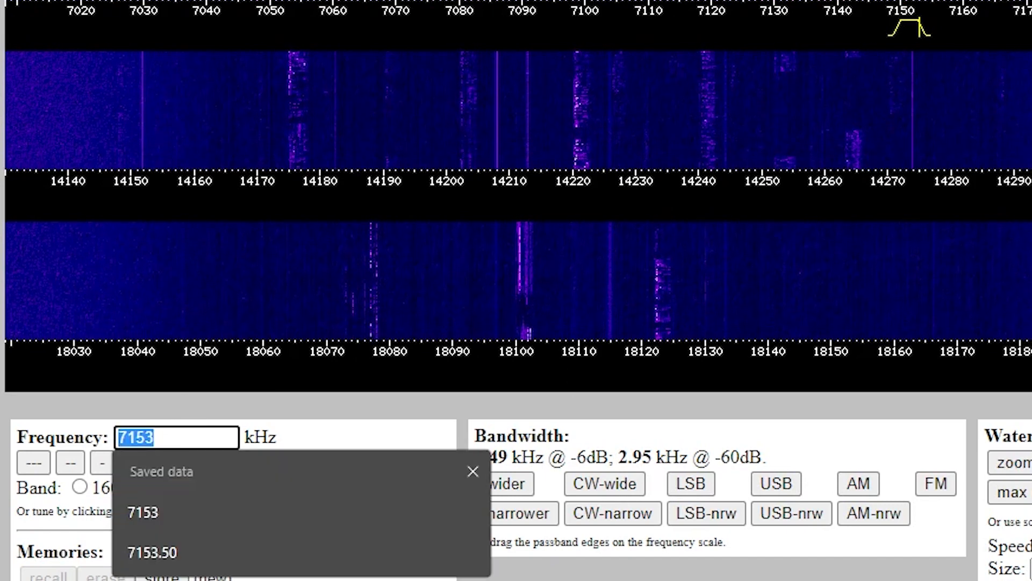